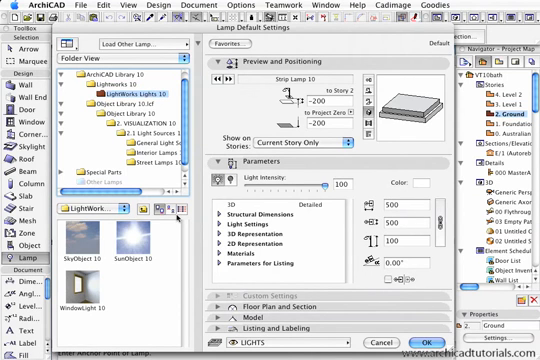
Step: Leave the Lamp Default Settings to reach the LightWorks photorendering settings
left_click(118, 230)
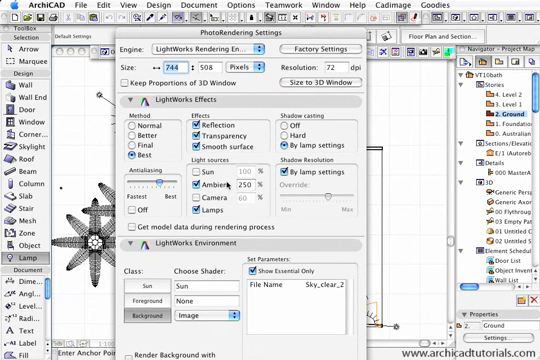
Step: Leave the PhotoRendering Settings to reach the Lamp tool's default settings
left_click(198, 192)
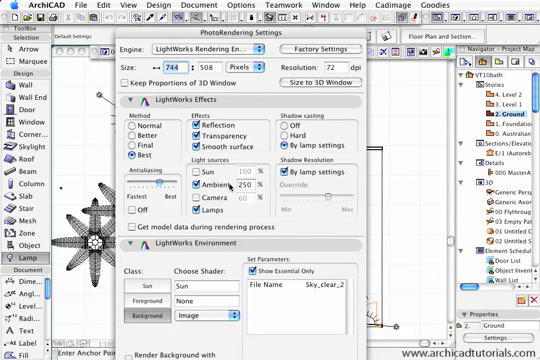
mouse_move(276, 218)
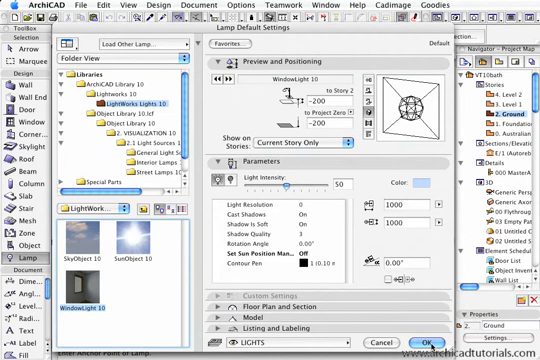
Step: Confirm the lamp light parameters with OK, returning to the bathroom floor plan
left_click(426, 340)
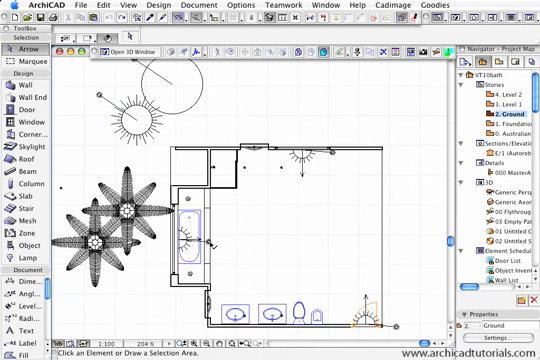
Step: Place the Window Light inside the bathroom plan and show the room in the 3D window
left_click(194, 240)
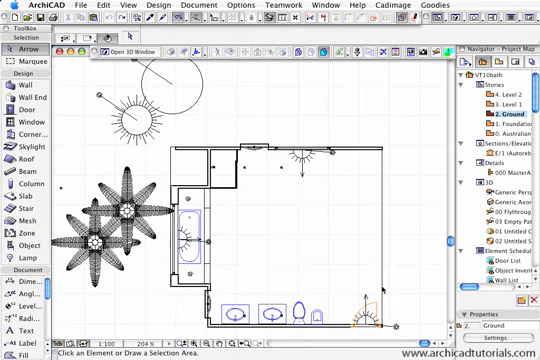
left_click(384, 316)
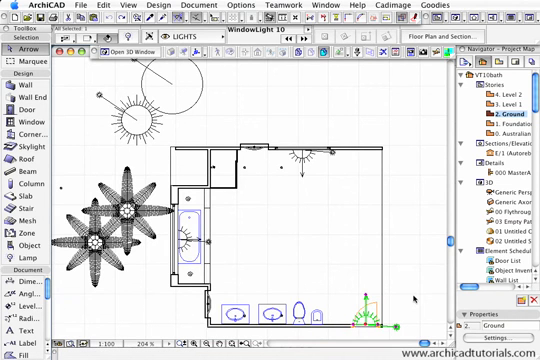
mouse_move(304, 180)
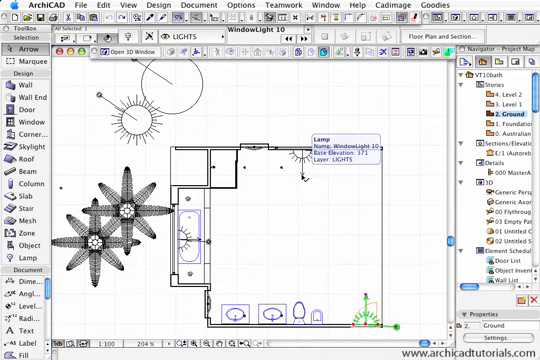
left_click(344, 124)
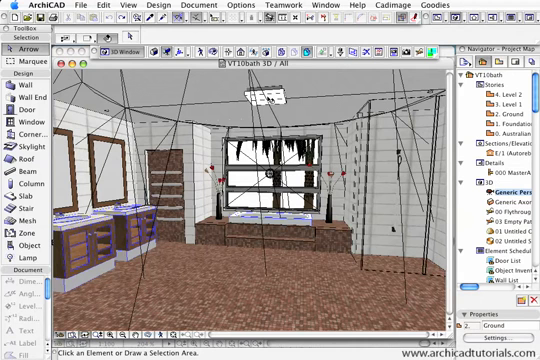
Step: Select a bathroom lamp in the 3D view and bring up its Lamp Selection Settings
left_click(282, 98)
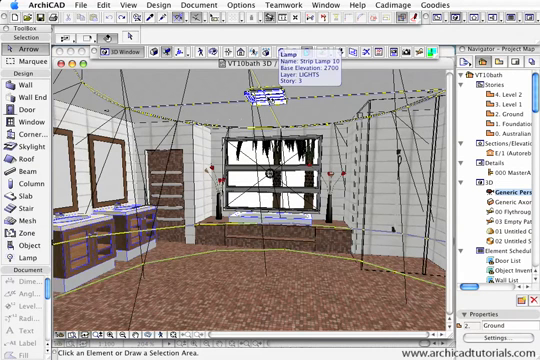
left_click(268, 92)
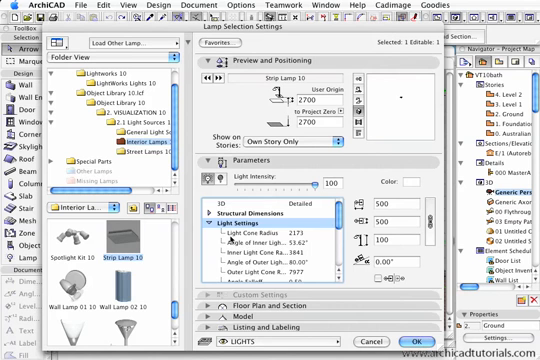
Step: Scroll through the Parameters list of the five selected spot lamps to reach their light values
scroll("down", 3)
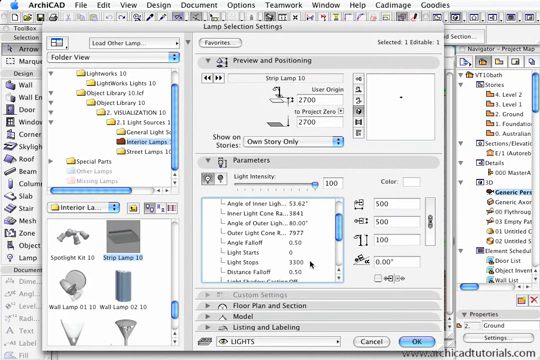
scroll("down", 3)
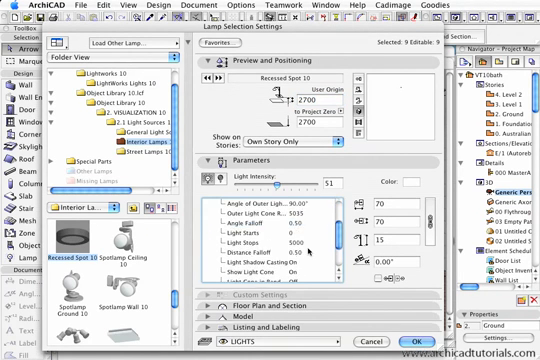
scroll("down", 3)
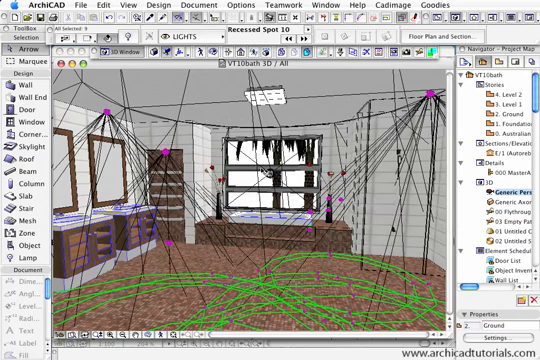
Step: Review the lamp's Light parameters and confirm them with OK
left_click(284, 176)
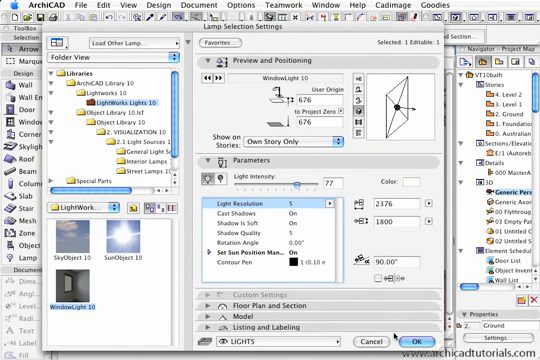
left_click(418, 340)
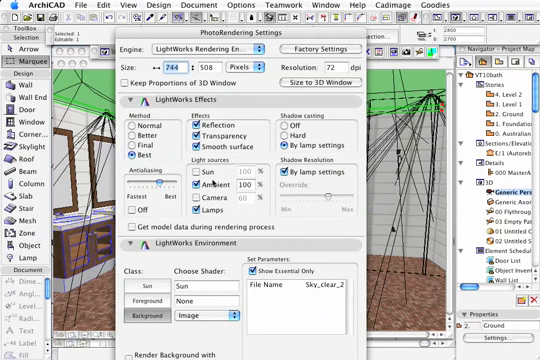
Step: Select the existing size value in the LightWorks rendering settings to replace it
triple_click(244, 188)
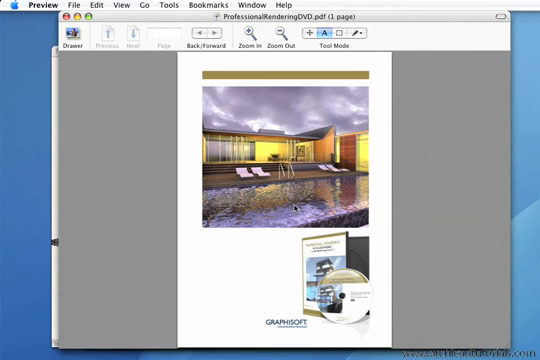
mouse_move(244, 122)
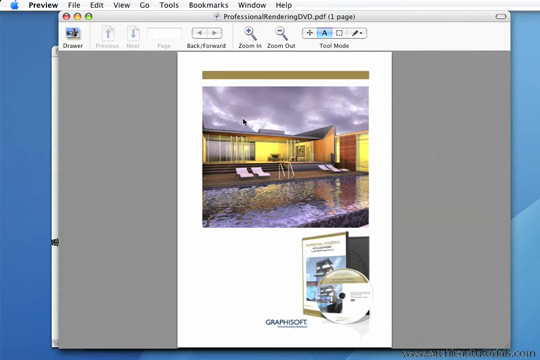
mouse_move(102, 36)
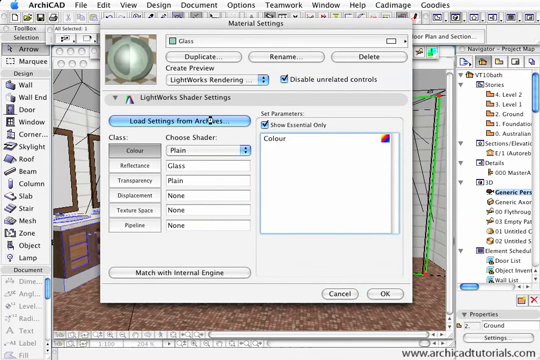
Step: Bring up Load Settings from Archive for the Glass material's LightWorks shader
left_click(174, 120)
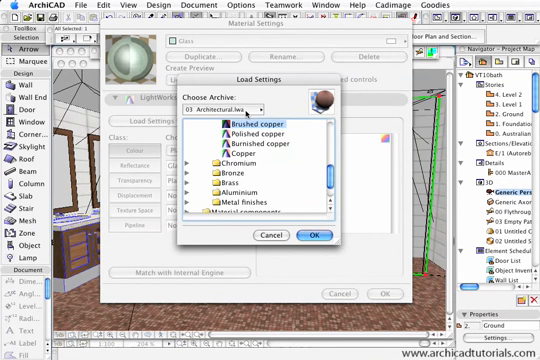
Step: Load the Blue glass preset from Crystal and Glass > Transparent onto the Glass material
left_click(256, 100)
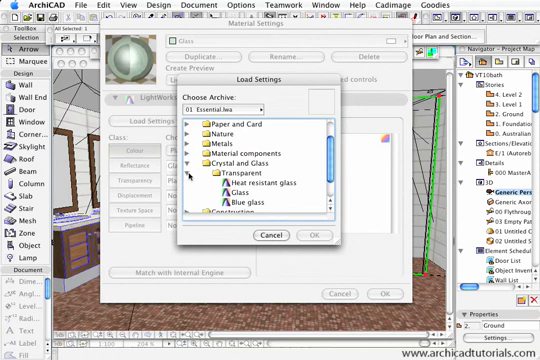
left_click(234, 192)
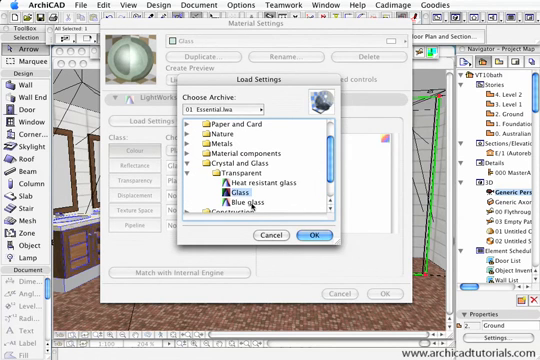
left_click(256, 106)
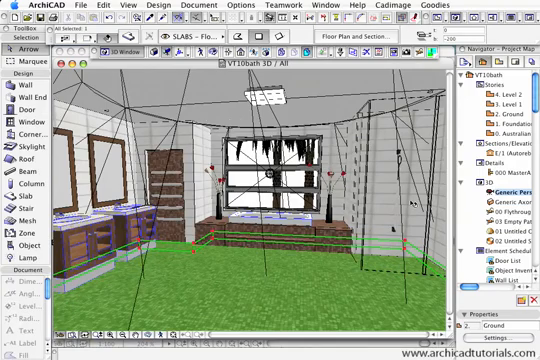
mouse_move(410, 204)
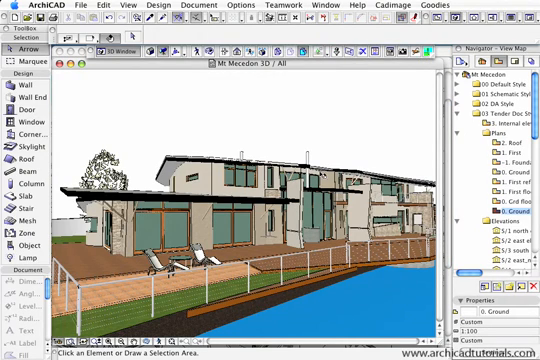
mouse_move(356, 96)
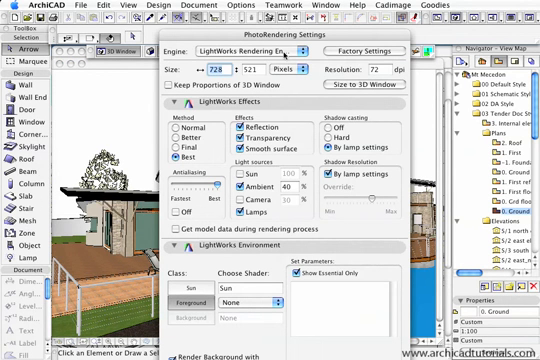
mouse_move(342, 84)
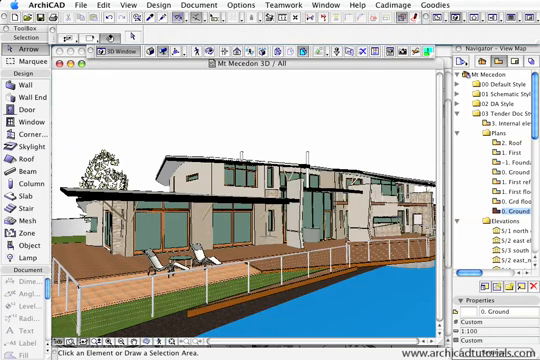
mouse_move(404, 60)
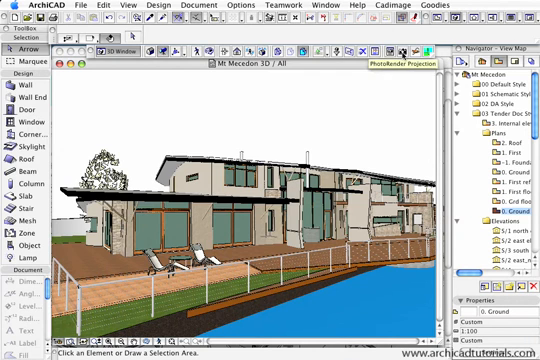